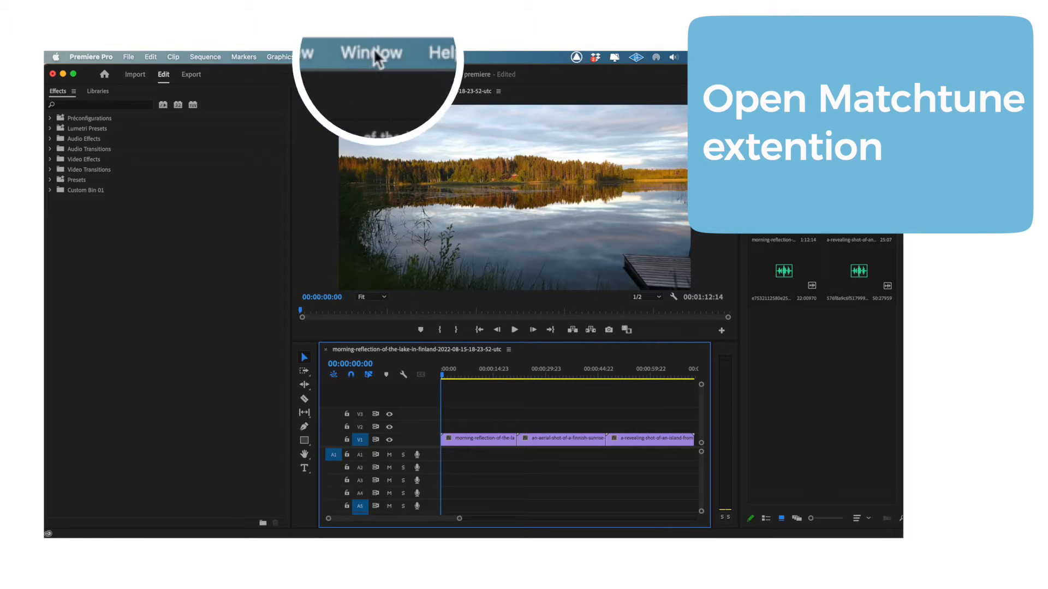
- Open the Window menu's Extensions submenu to list installed extensions
{"action": "left_click", "coordinate": [371, 52]}
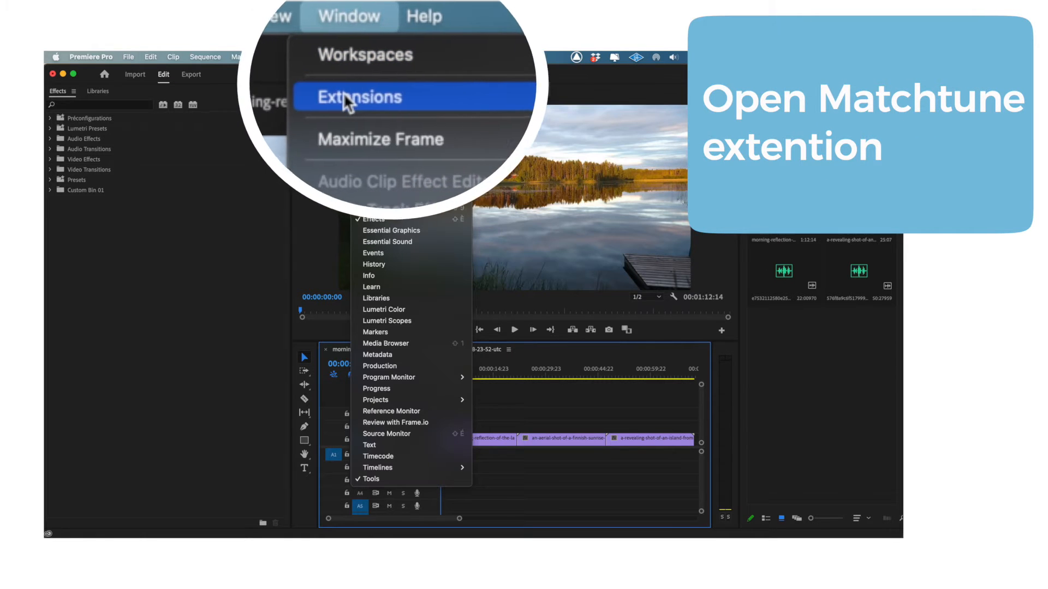
{"action": "left_click", "coordinate": [359, 97]}
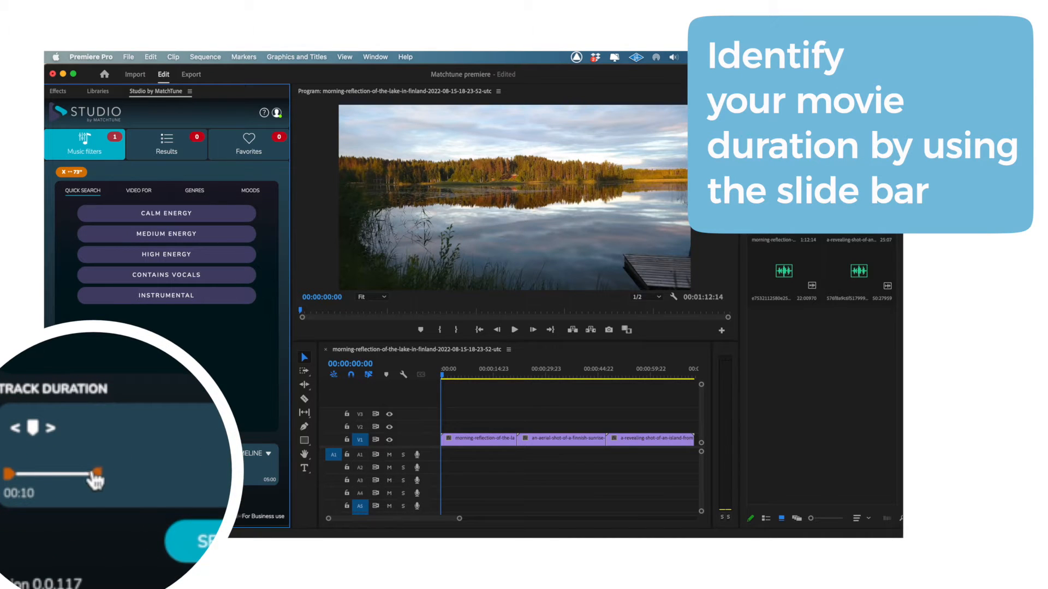
- Open Studio by Matchtune and drag the Track Duration slider handles to set the range
{"action": "left_click_drag", "start_coordinate": [93, 475], "coordinate": [196, 475]}
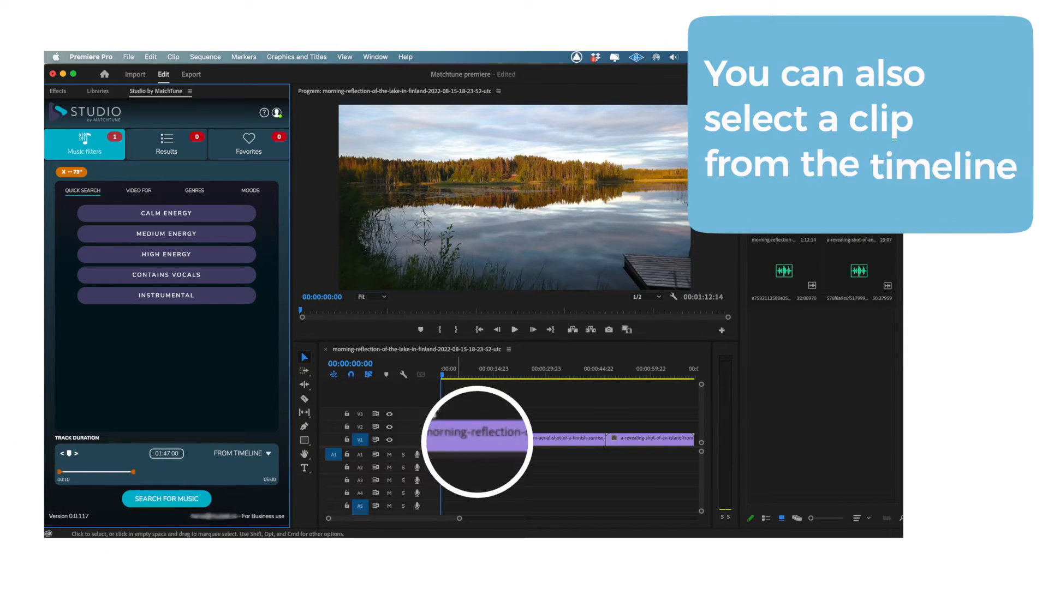
- Select the first lake clip and set the duration source to Selected content (00:22.02)
{"action": "left_click", "coordinate": [482, 440]}
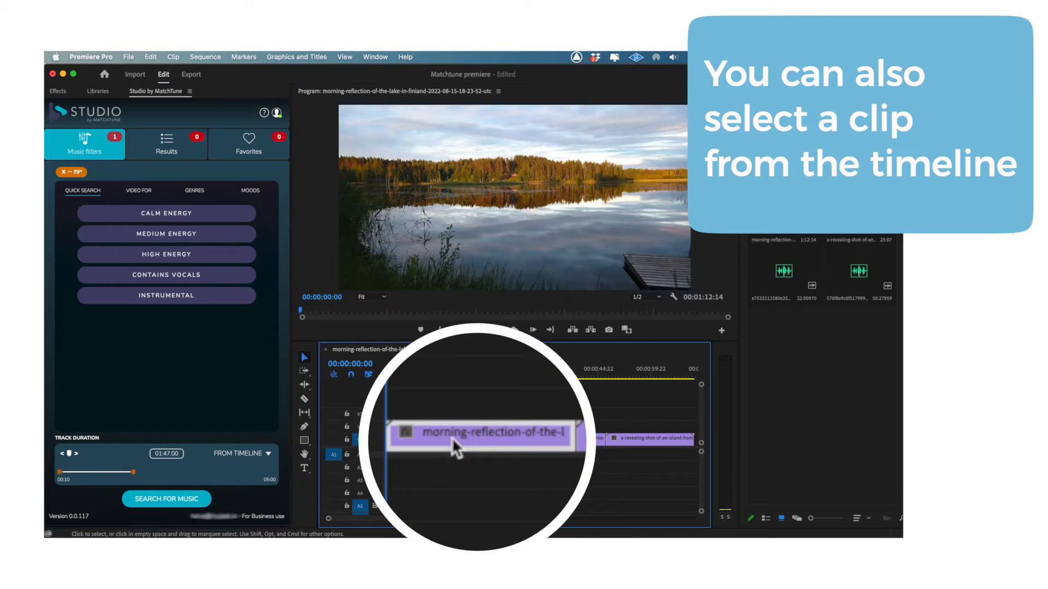
{"action": "mouse_move", "coordinate": [454, 448]}
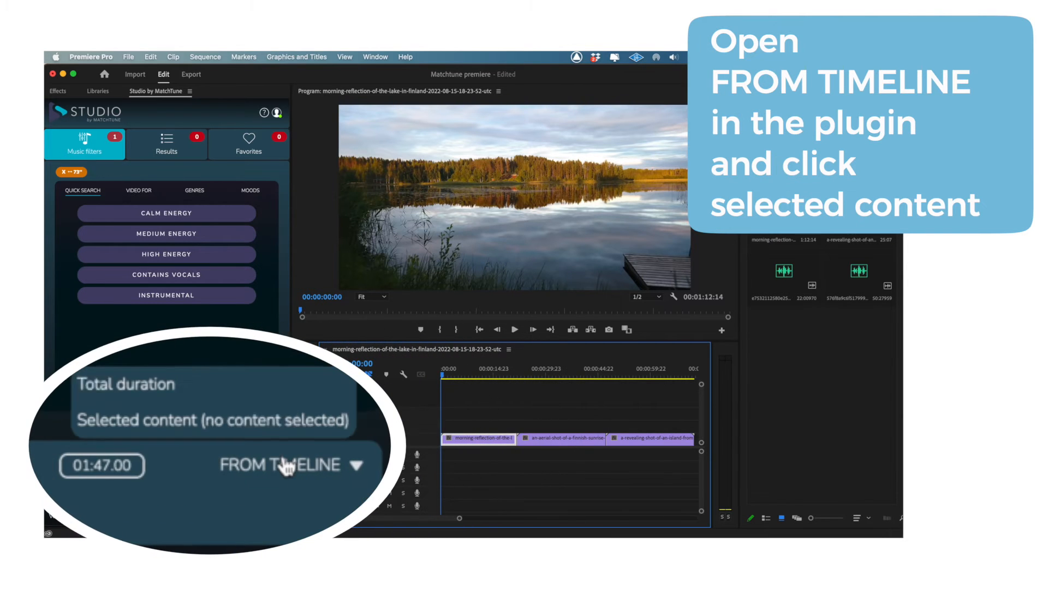
{"action": "left_click", "coordinate": [286, 465]}
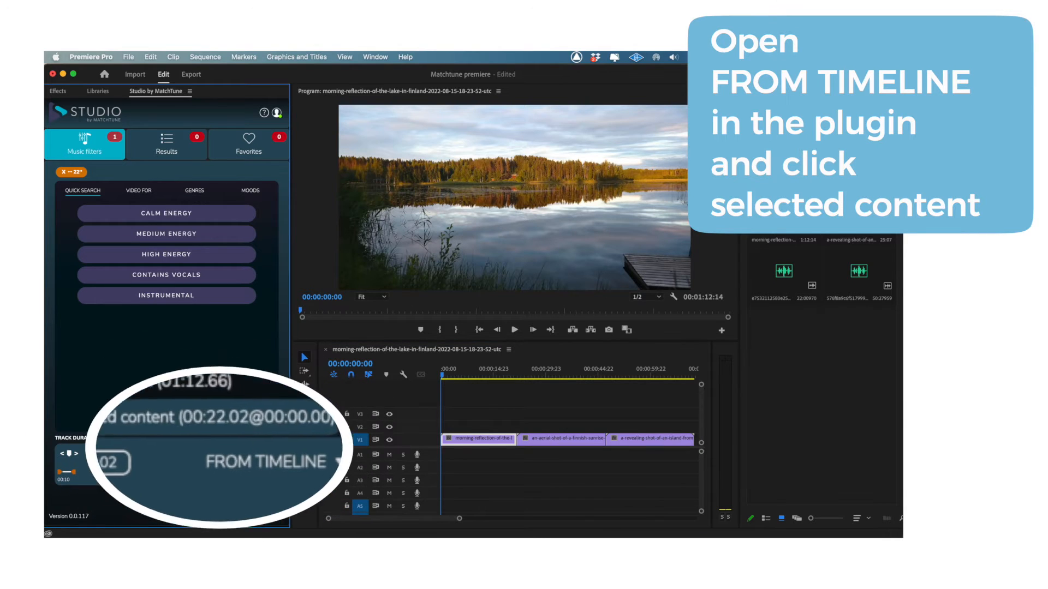
{"action": "left_click", "coordinate": [263, 469]}
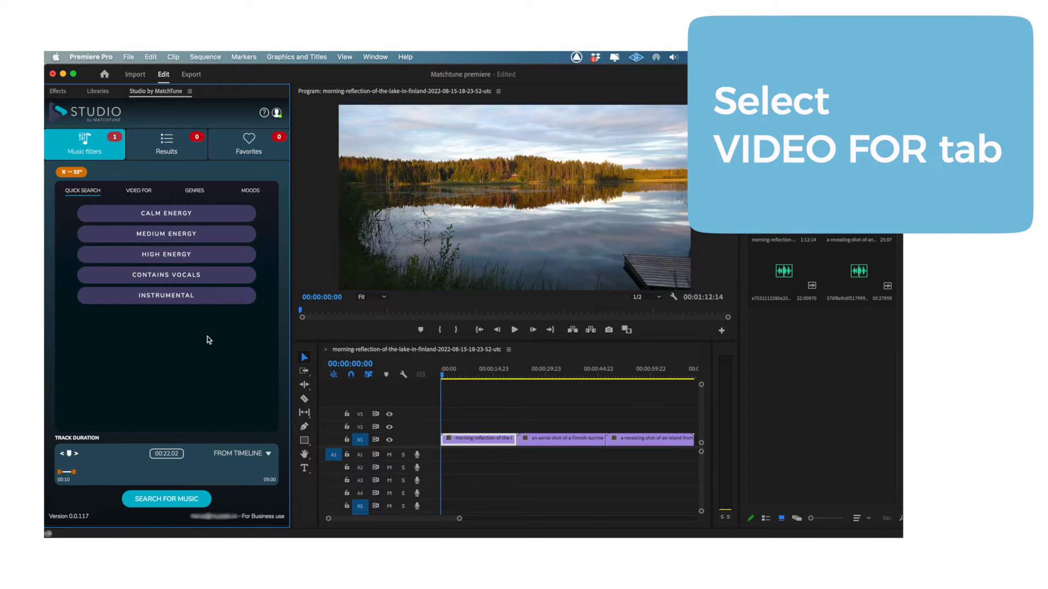
- Filter music by the Nature video category and pick Country among the genres
{"action": "left_click", "coordinate": [138, 190]}
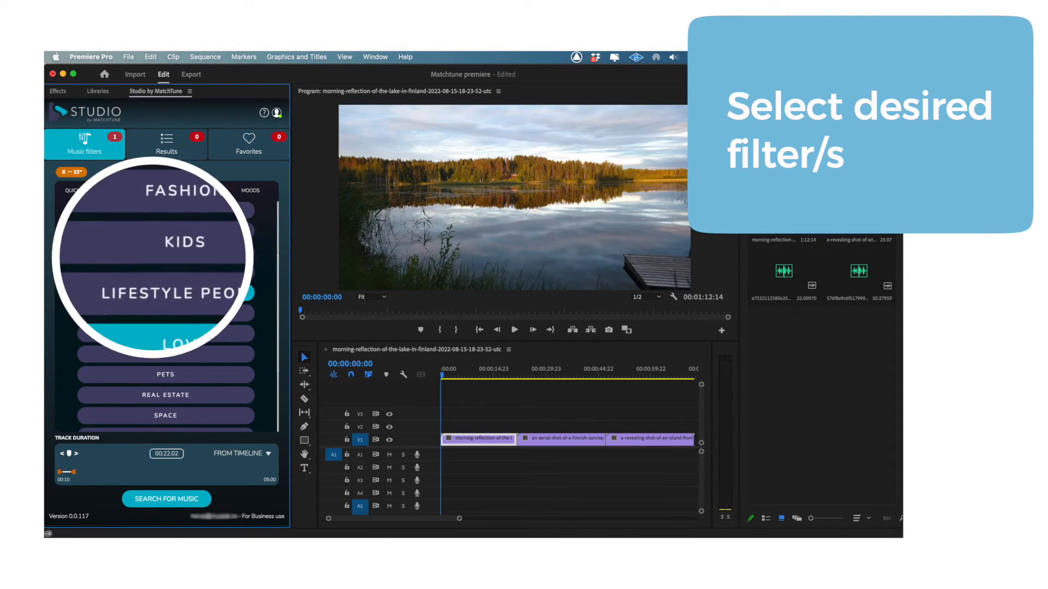
{"action": "left_click", "coordinate": [164, 335]}
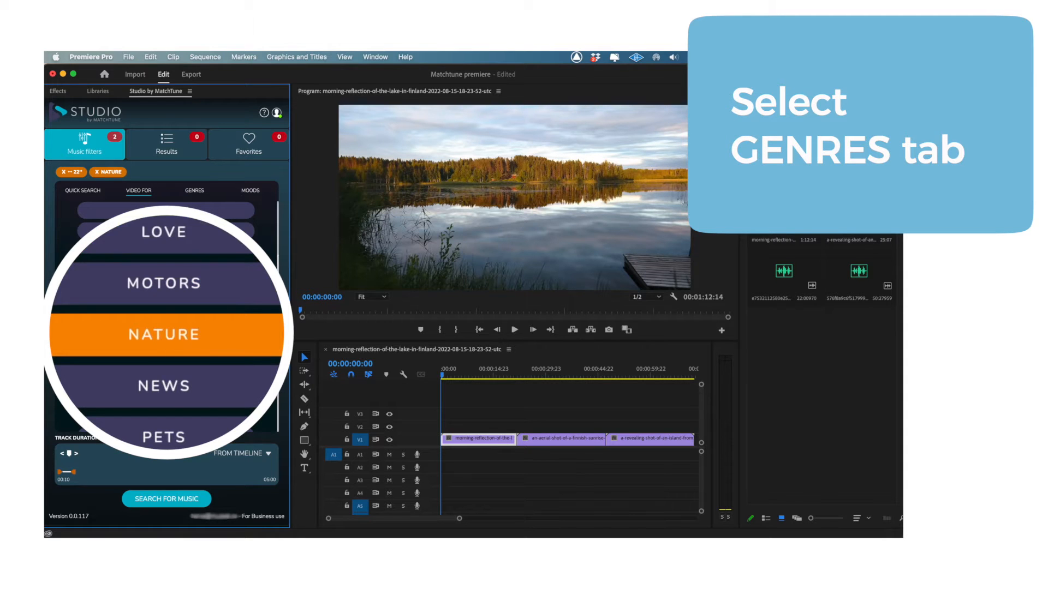
{"action": "left_click", "coordinate": [193, 190]}
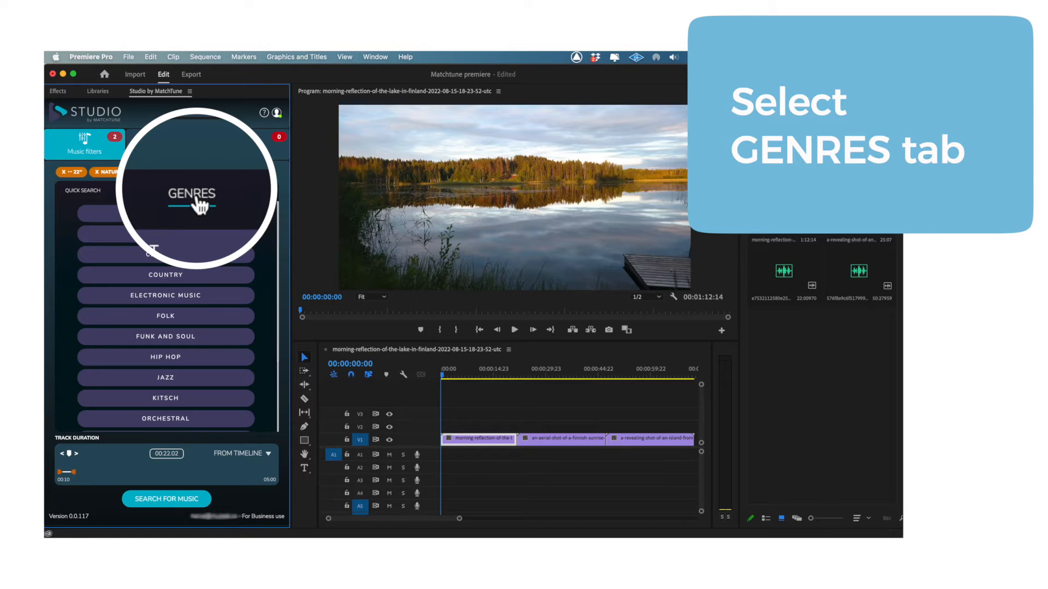
{"action": "left_click", "coordinate": [165, 316]}
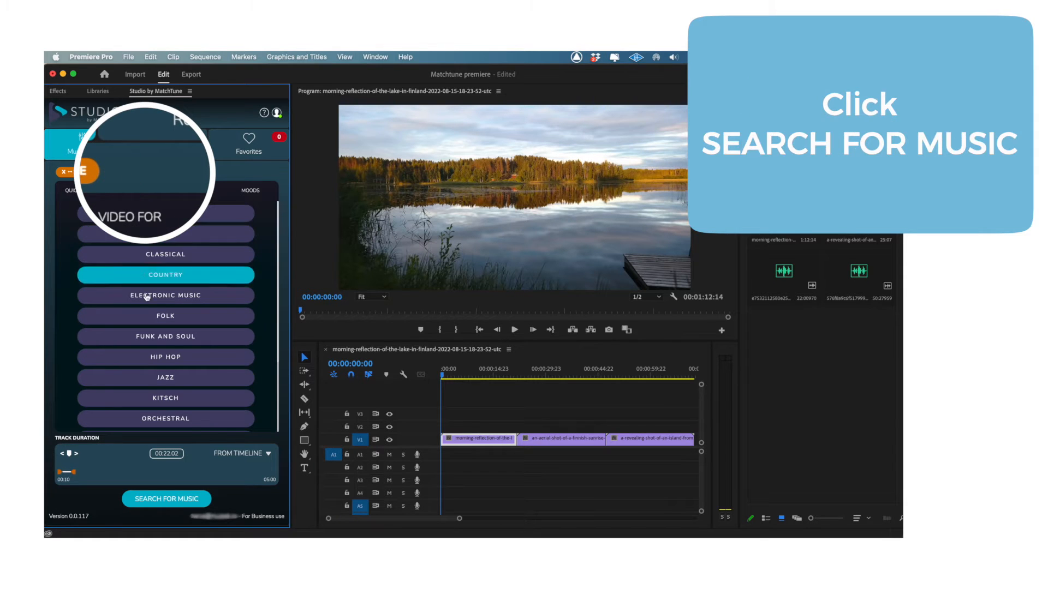
- Search for Nature music fitted to the first clip and audition a suggested track
{"action": "left_click", "coordinate": [166, 499]}
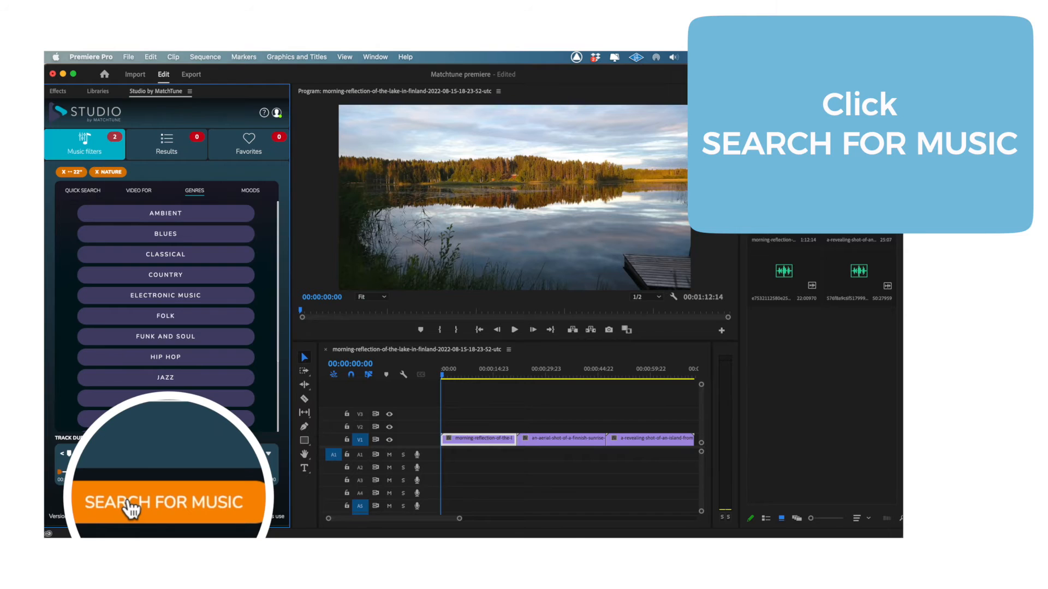
{"action": "left_click", "coordinate": [164, 502]}
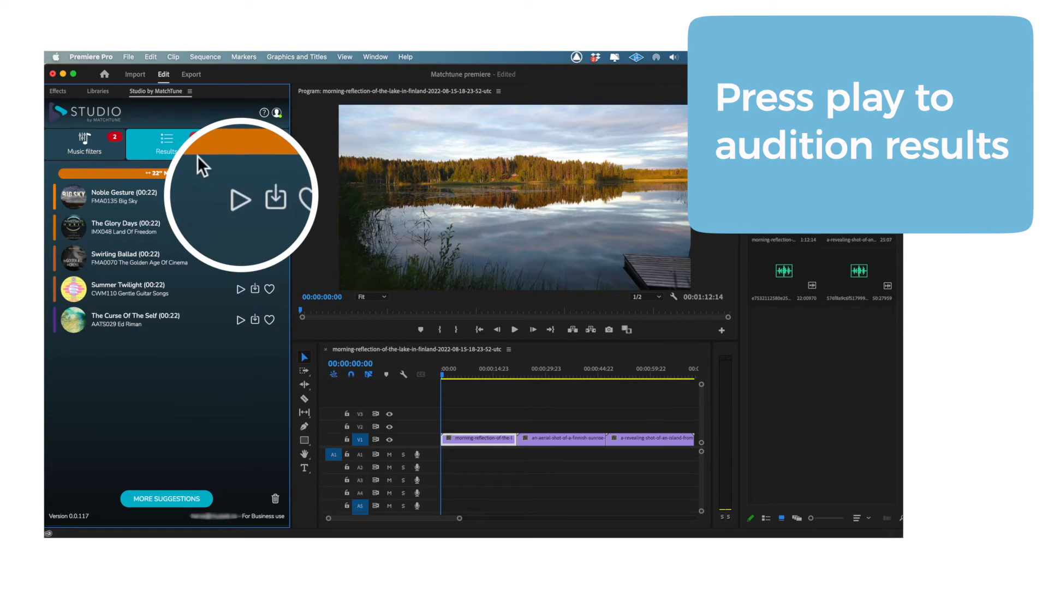
{"action": "left_click", "coordinate": [241, 200]}
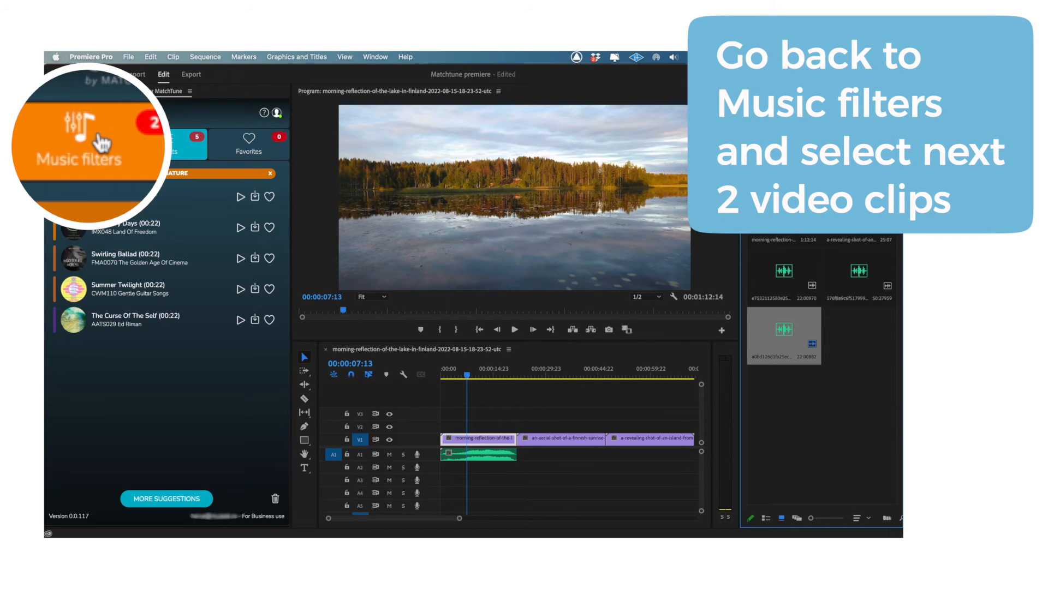
- Return to Music filters and search for tracks fitting the second and third clips
{"action": "left_click", "coordinate": [84, 144]}
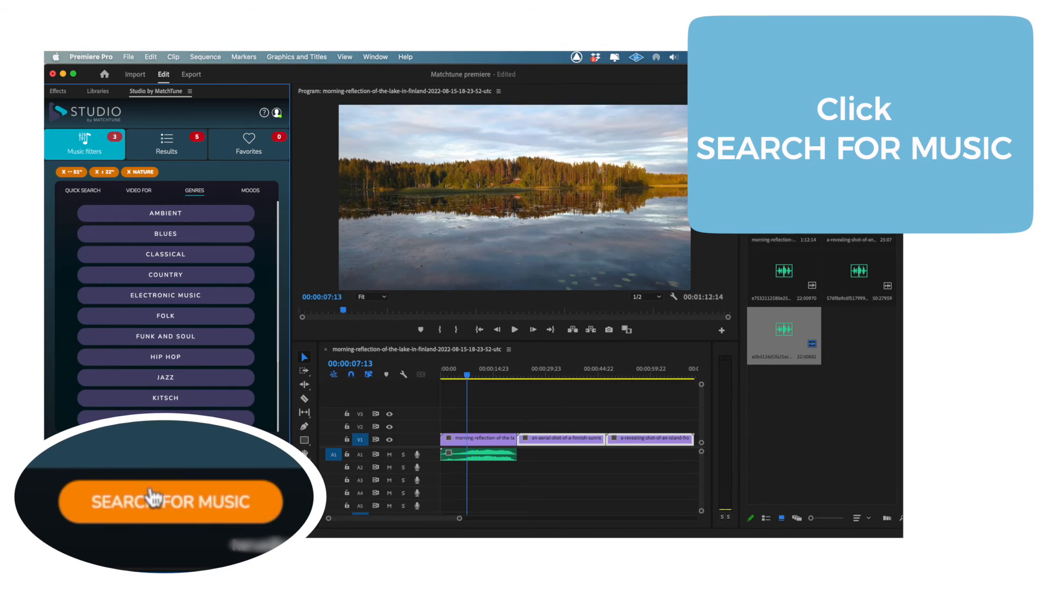
{"action": "left_click", "coordinate": [152, 502]}
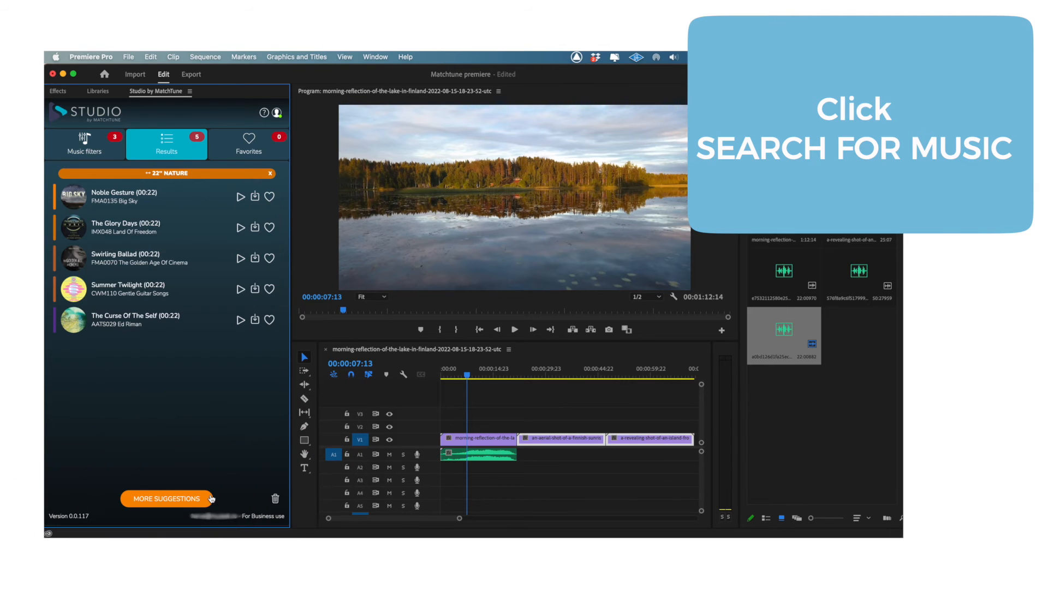
{"action": "left_click", "coordinate": [166, 498]}
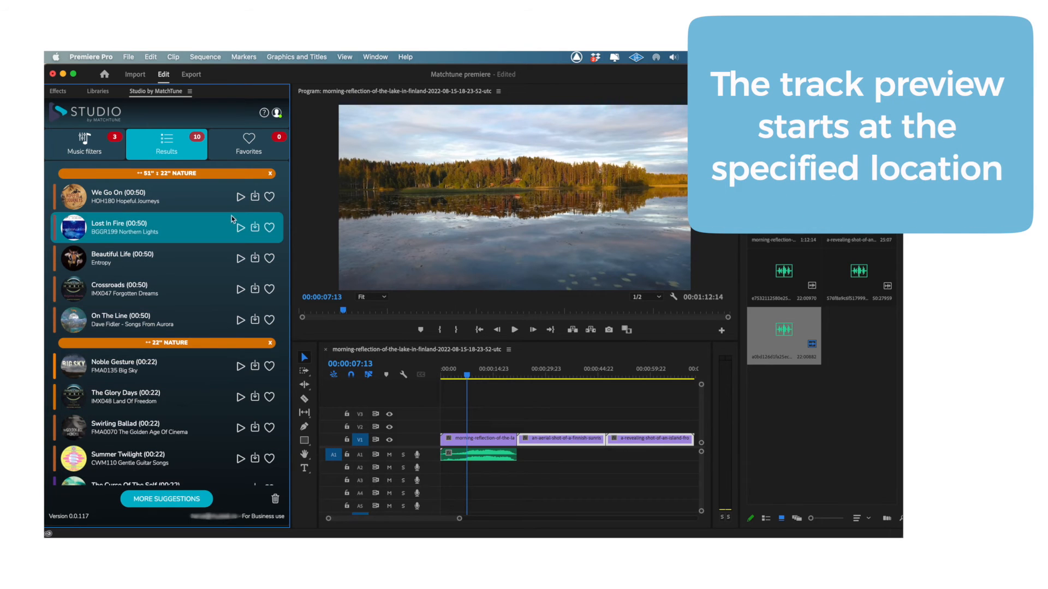
- Audition the 50-second We Go On track from the Results list
{"action": "left_click", "coordinate": [240, 196]}
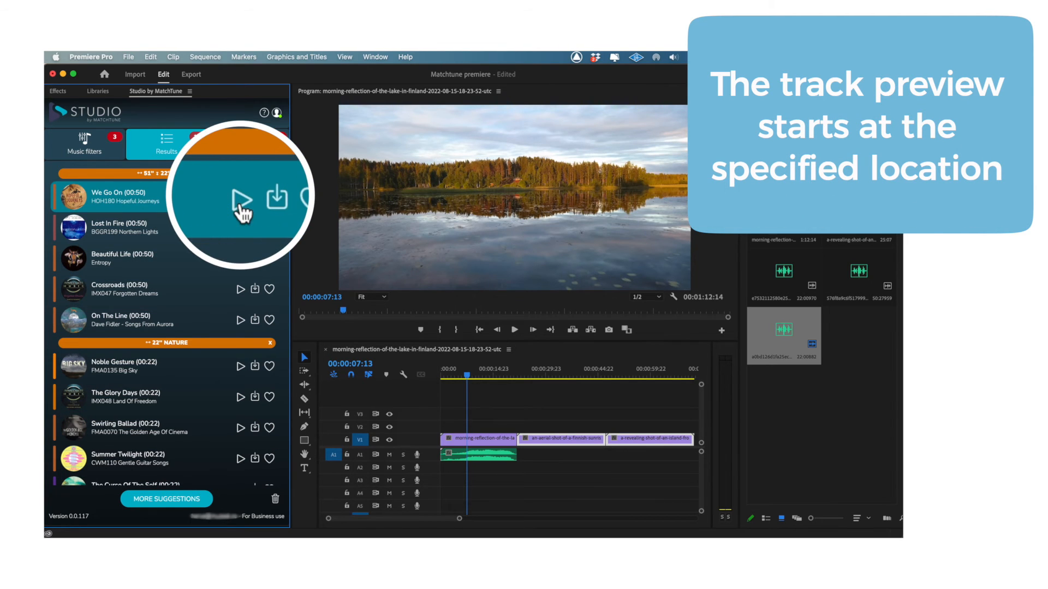
{"action": "left_click", "coordinate": [243, 197]}
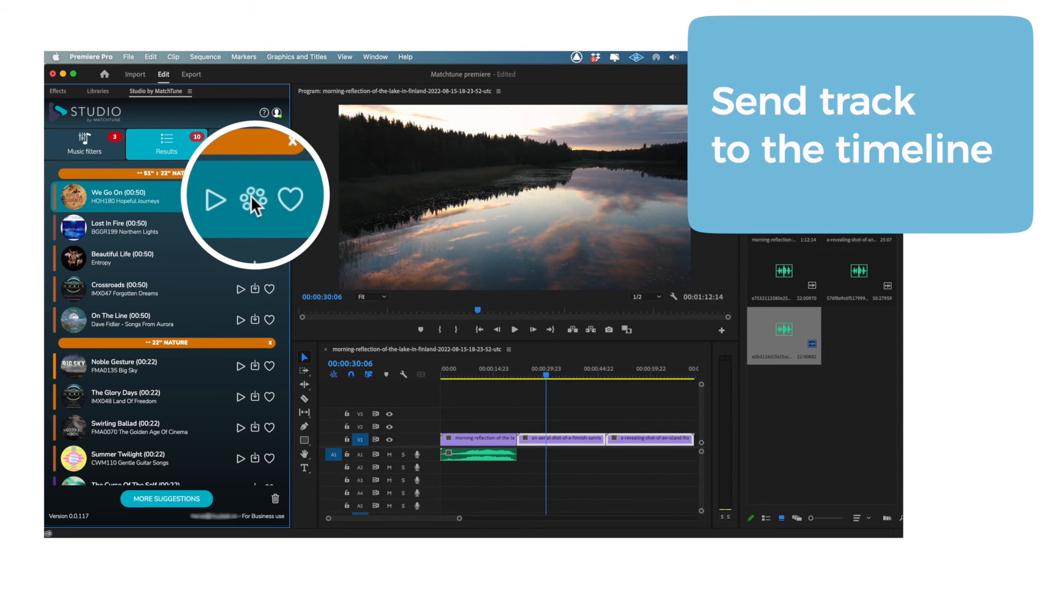
- Place fitted We Go On under the second and third clips and favorite it
{"action": "left_click", "coordinate": [253, 197]}
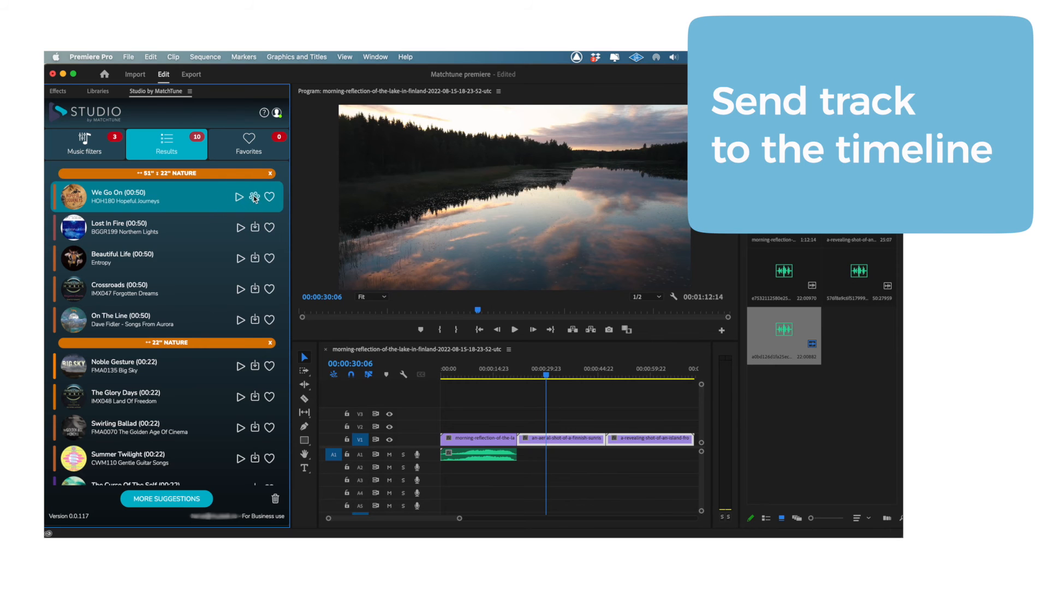
{"action": "left_click", "coordinate": [254, 197]}
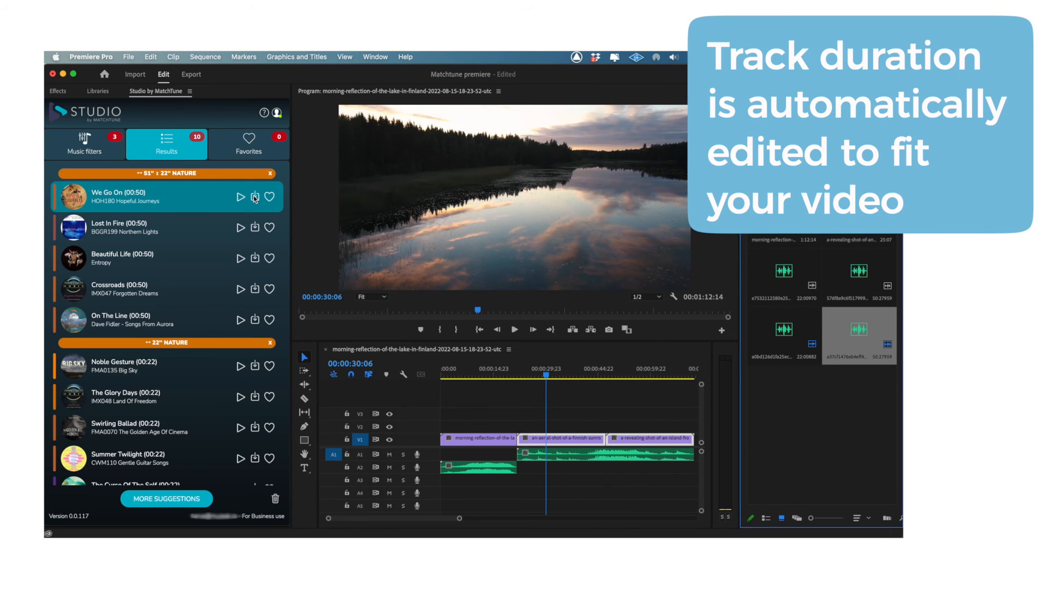
{"action": "left_click", "coordinate": [269, 197]}
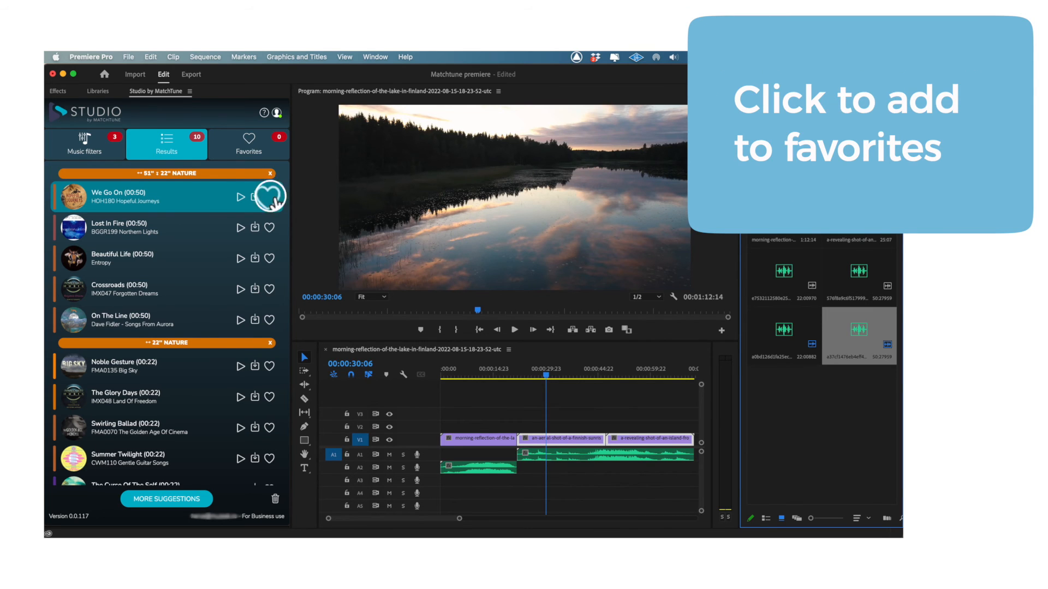
{"action": "left_click", "coordinate": [269, 197]}
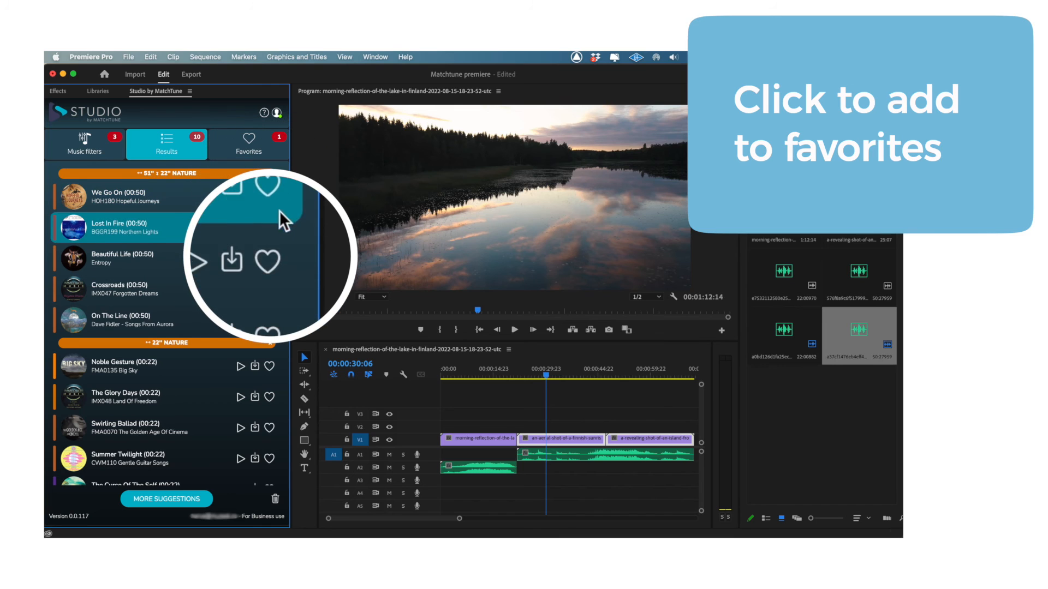
- Favorite Beautiful Life and show the Favorites list
{"action": "left_click", "coordinate": [267, 261]}
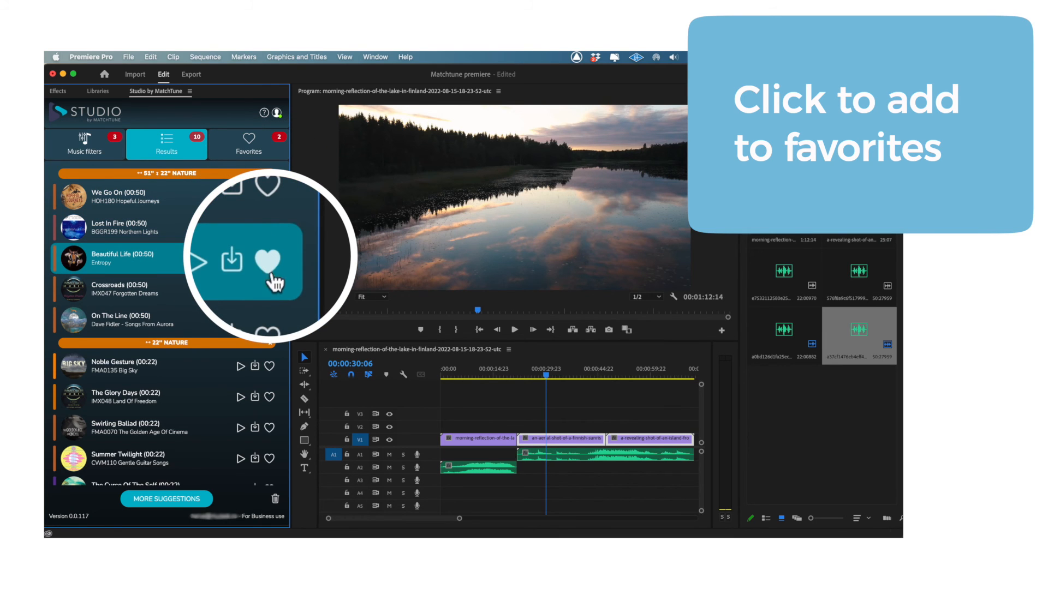
{"action": "left_click", "coordinate": [248, 139]}
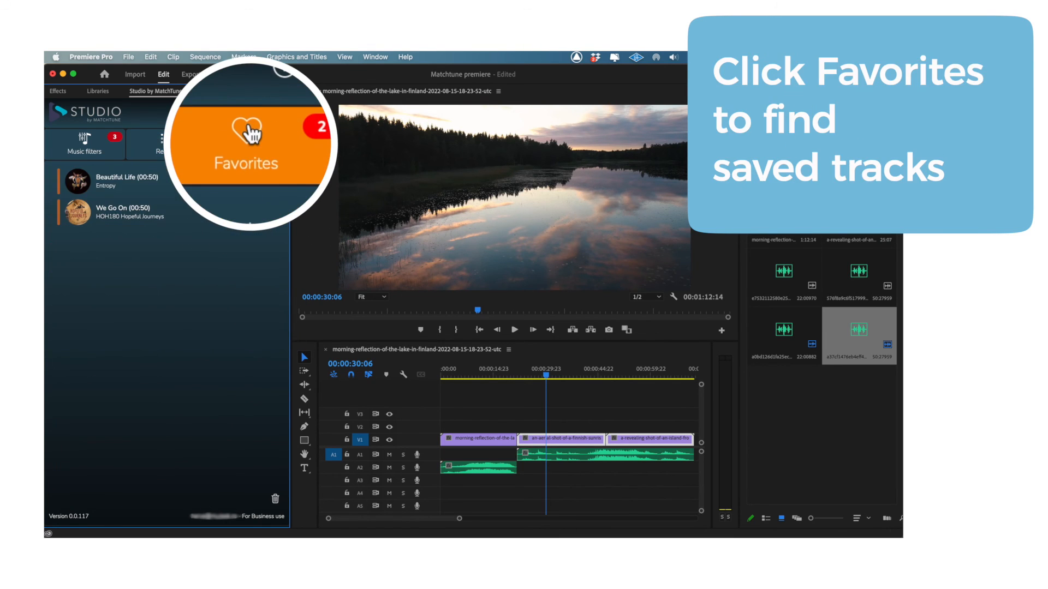
{"action": "left_click", "coordinate": [249, 143]}
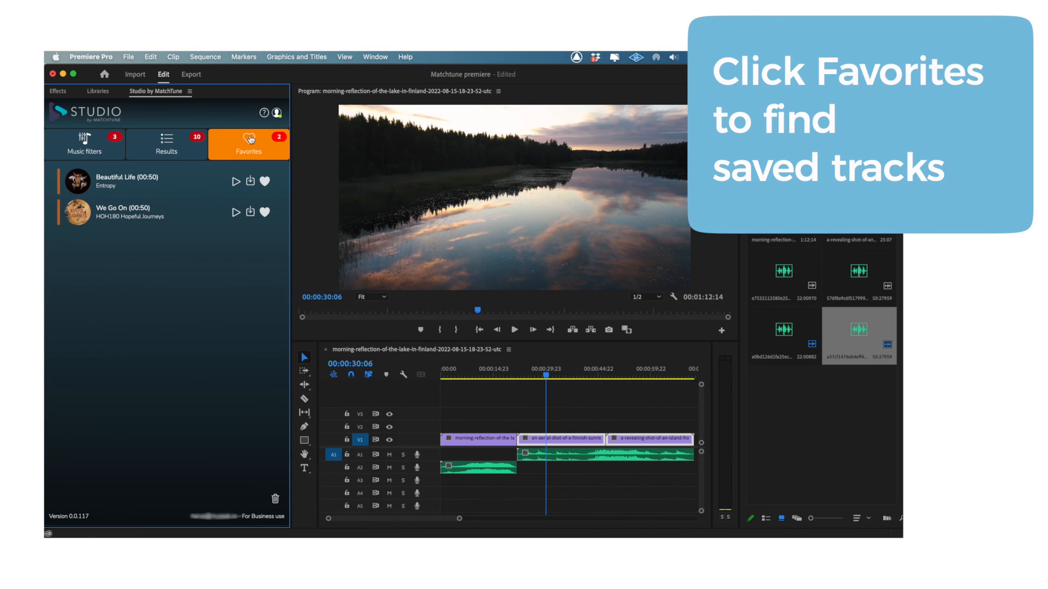